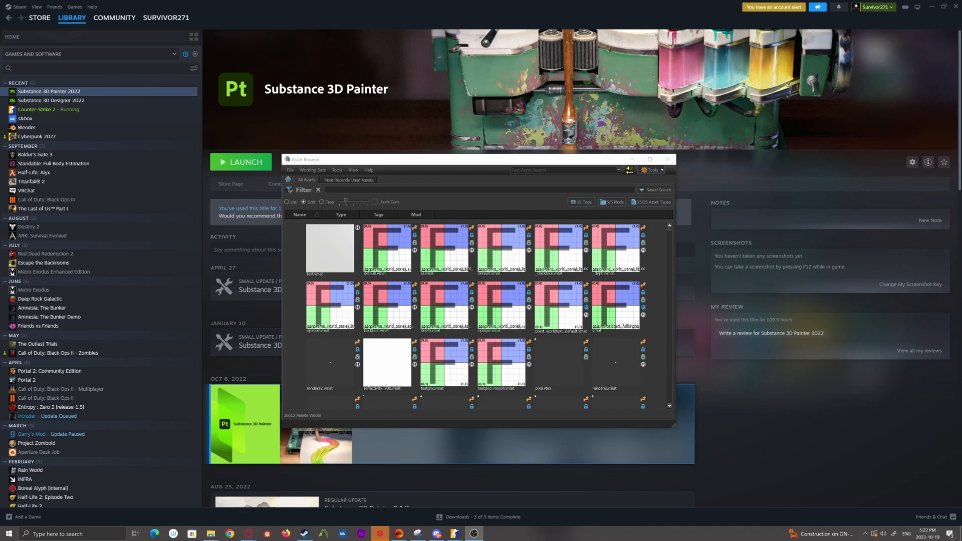
Filter the Asset Browser for 'trim' and browse the matching materials.
type("trim")
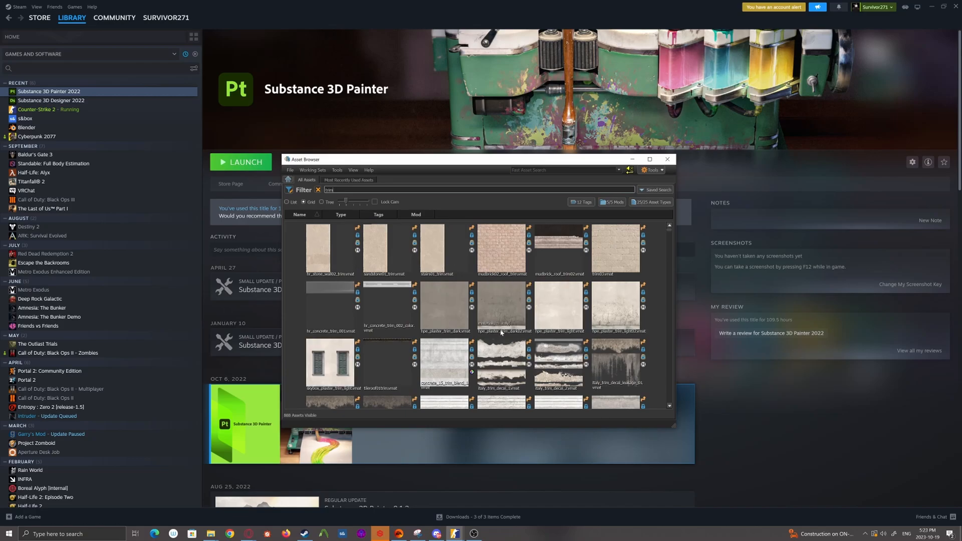
scroll("down", 3)
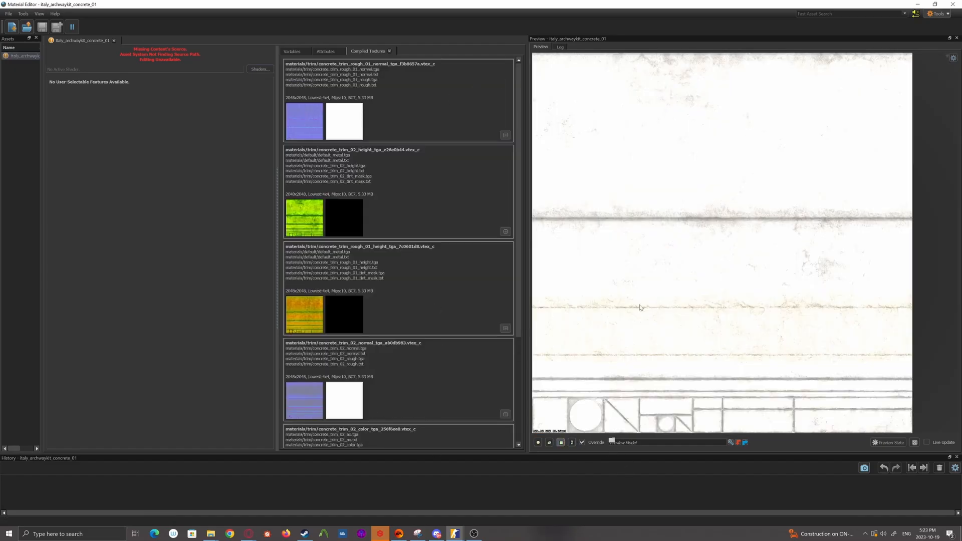
mouse_move(331, 336)
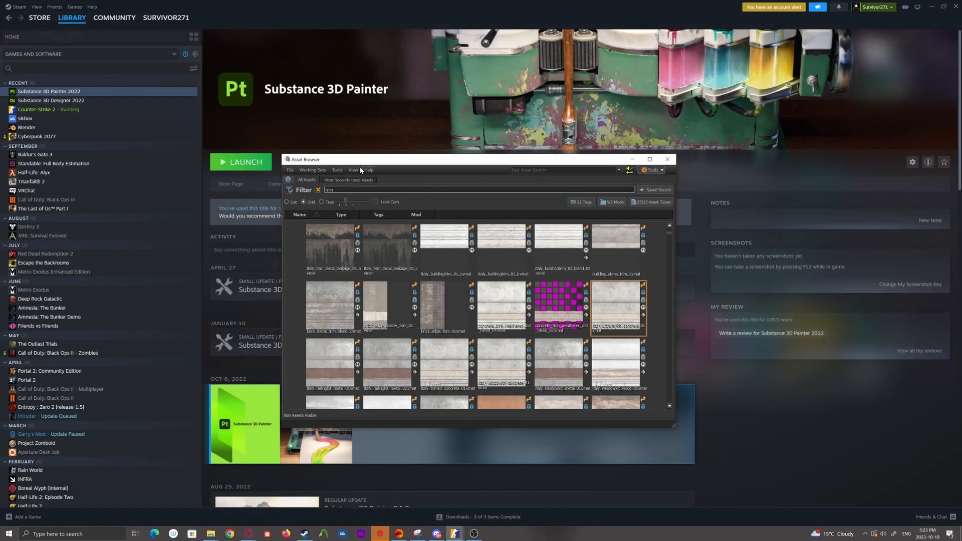
Launch the Image Subrect Editor from the Asset Browser's Tools menu.
left_click(336, 171)
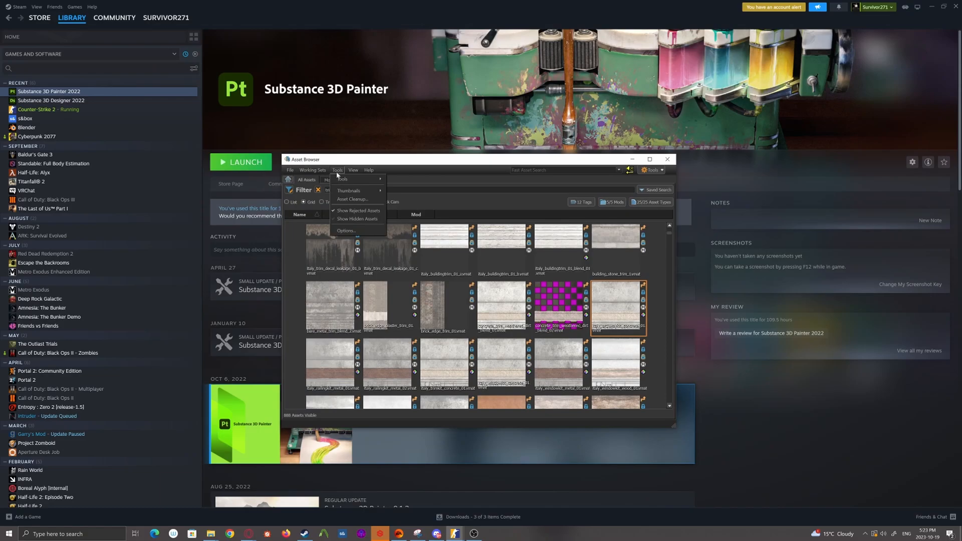
mouse_move(340, 178)
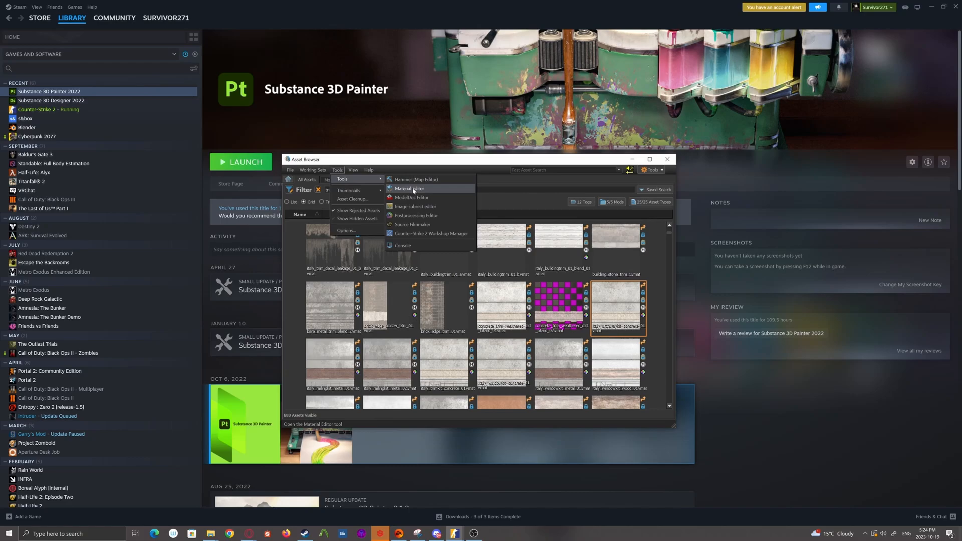
mouse_move(415, 206)
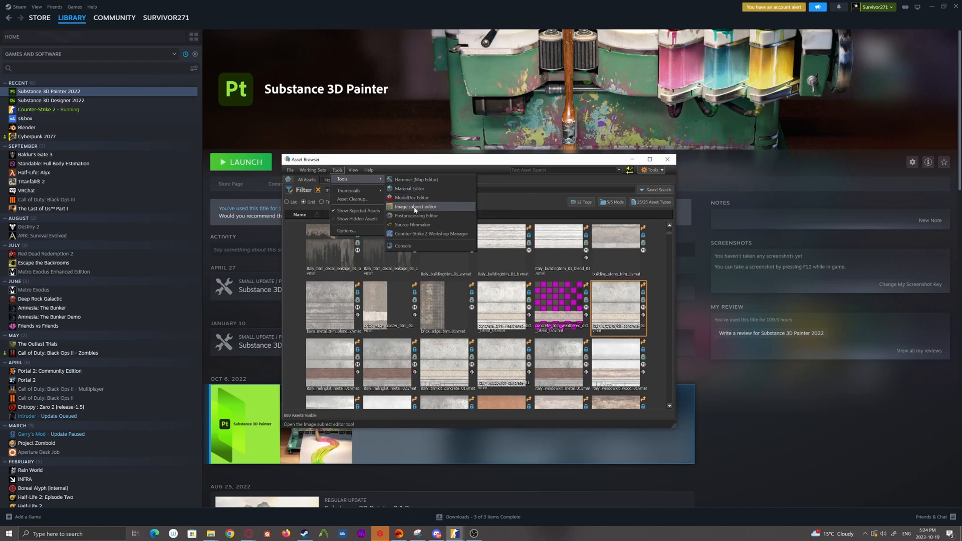
left_click(415, 207)
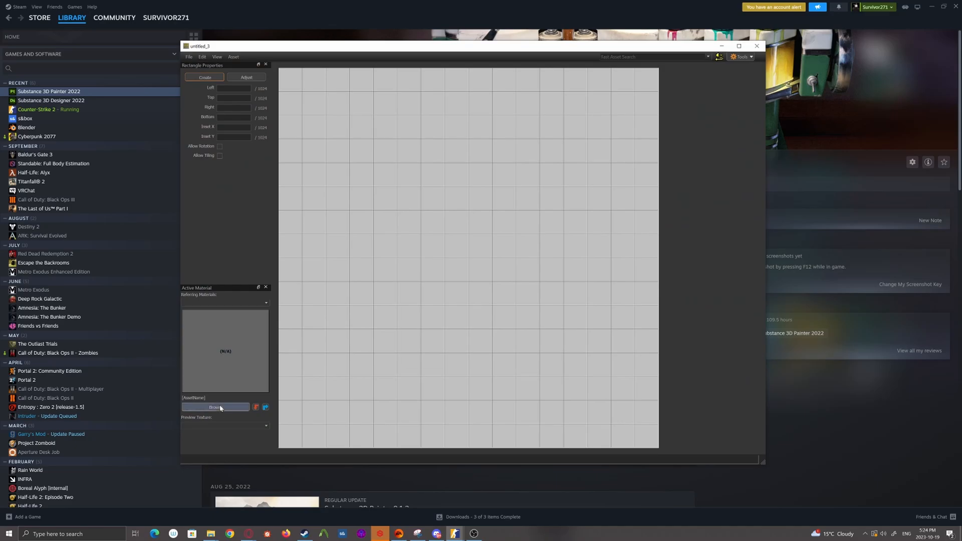
Assign testmaterial.vmat as the subrect editor's active preview material.
left_click(214, 408)
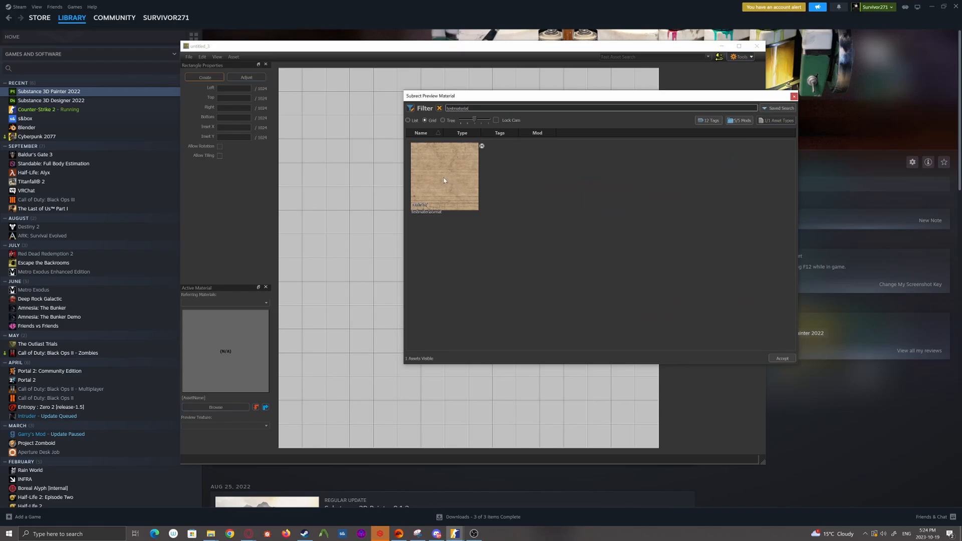
left_click(782, 358)
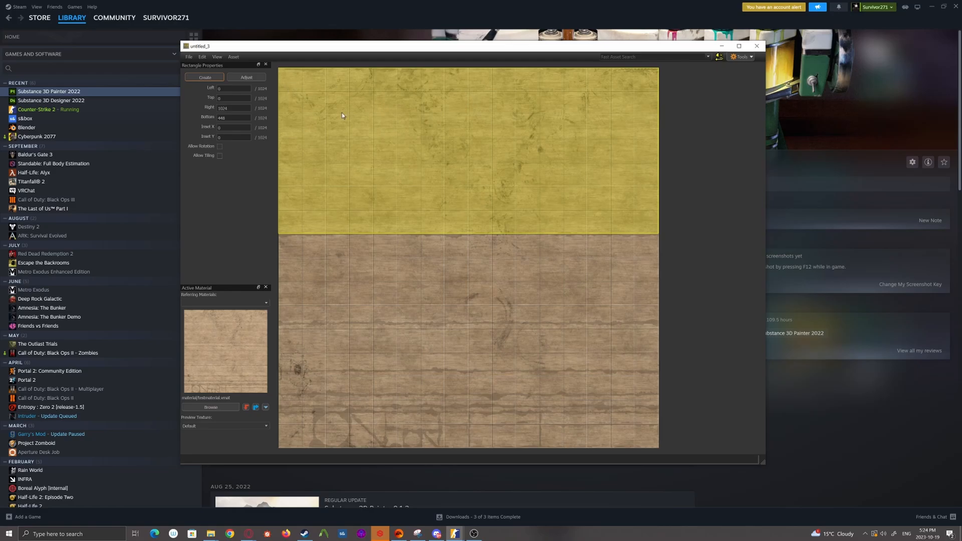
mouse_move(392, 369)
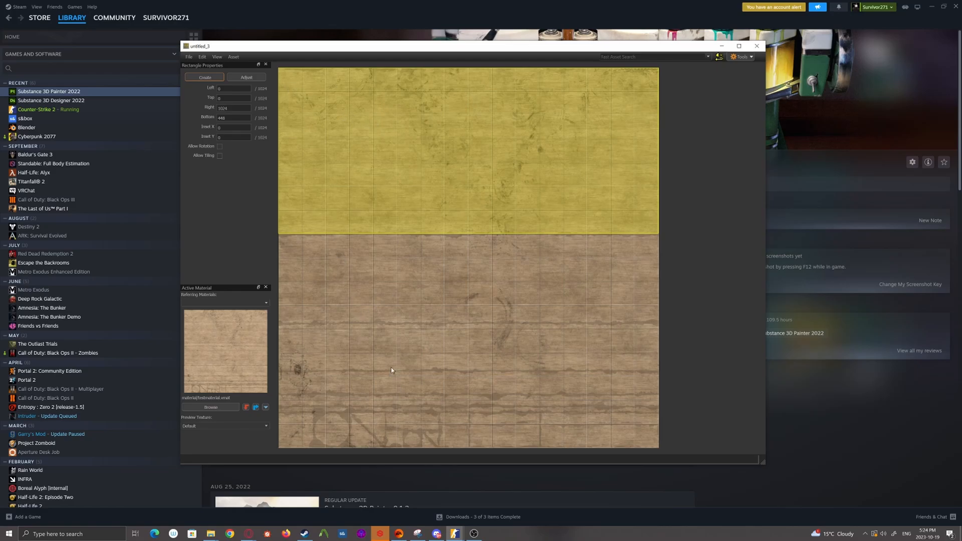
mouse_move(381, 350)
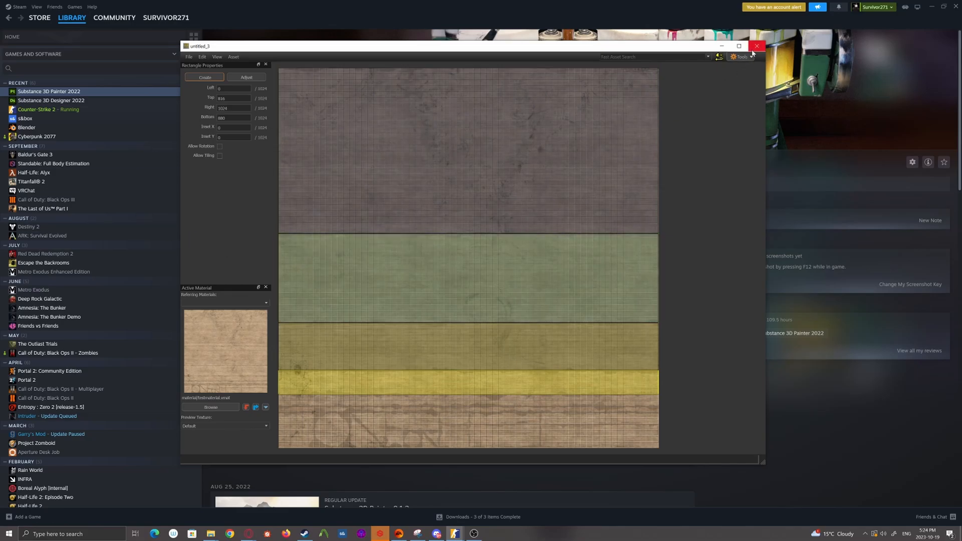
mouse_move(756, 47)
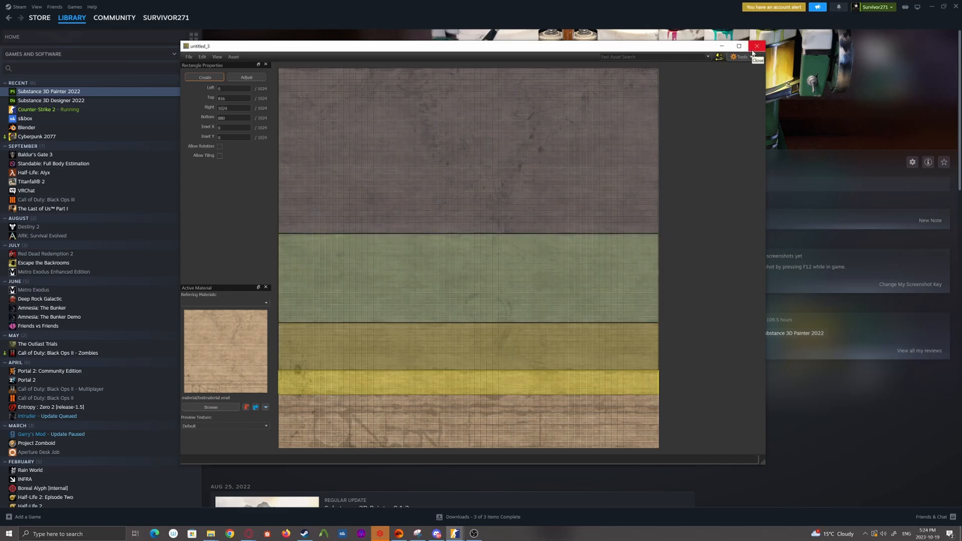
Close the subrect editor and answer the Save changes prompt.
left_click(757, 46)
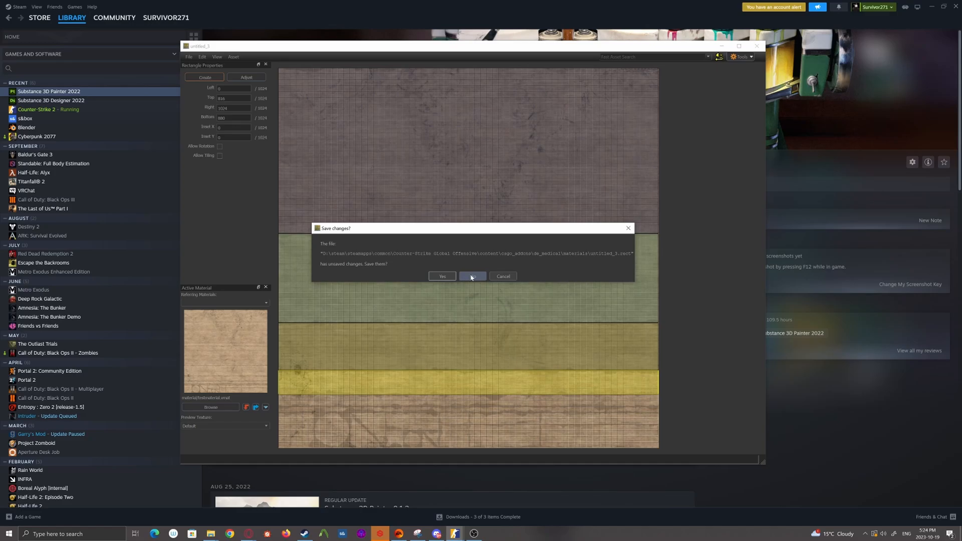
left_click(472, 276)
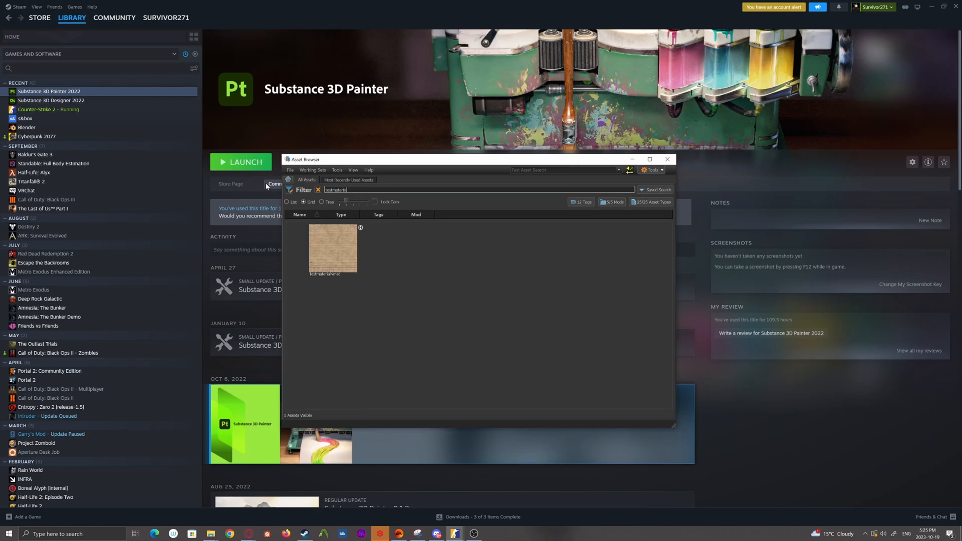
Show the test material's Attributes and browse for a Rectangle Definition File.
double_click(332, 248)
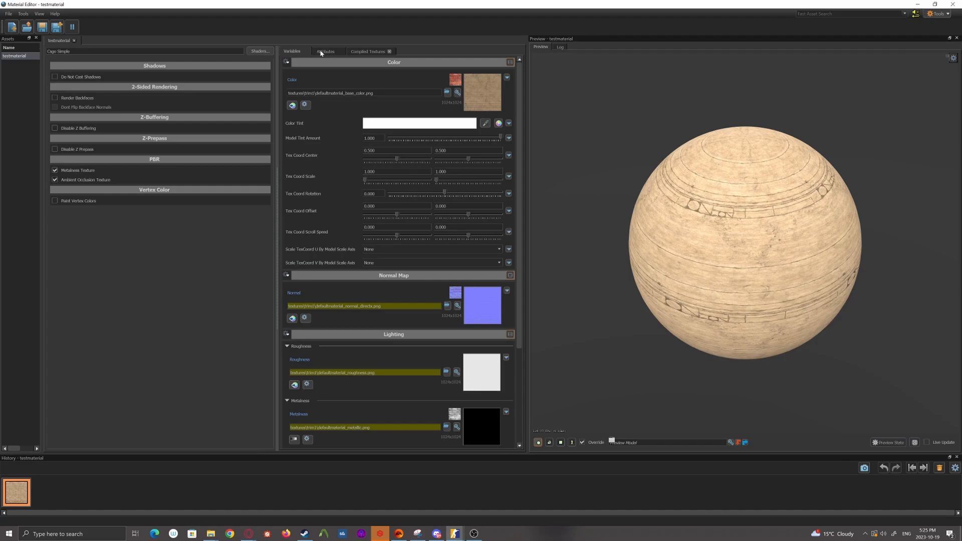
left_click(325, 51)
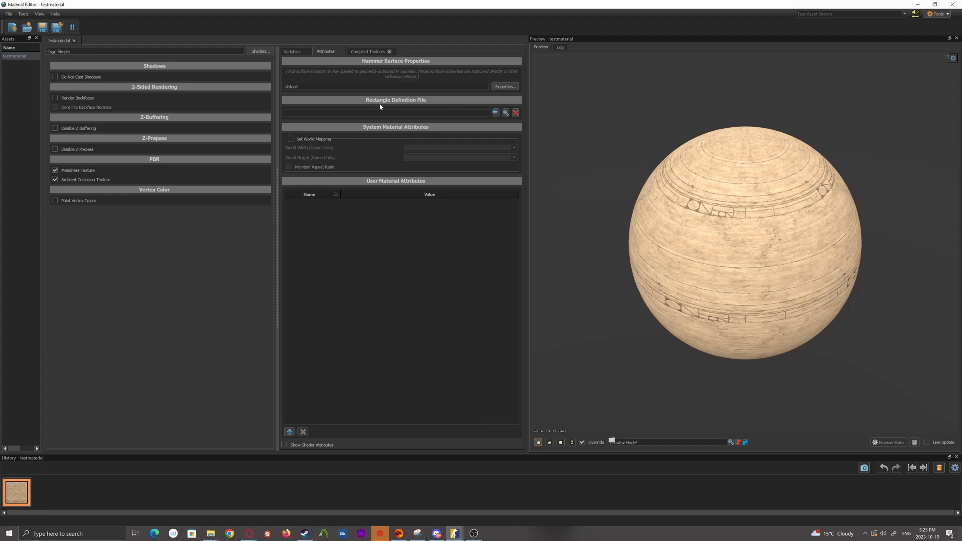
mouse_move(417, 103)
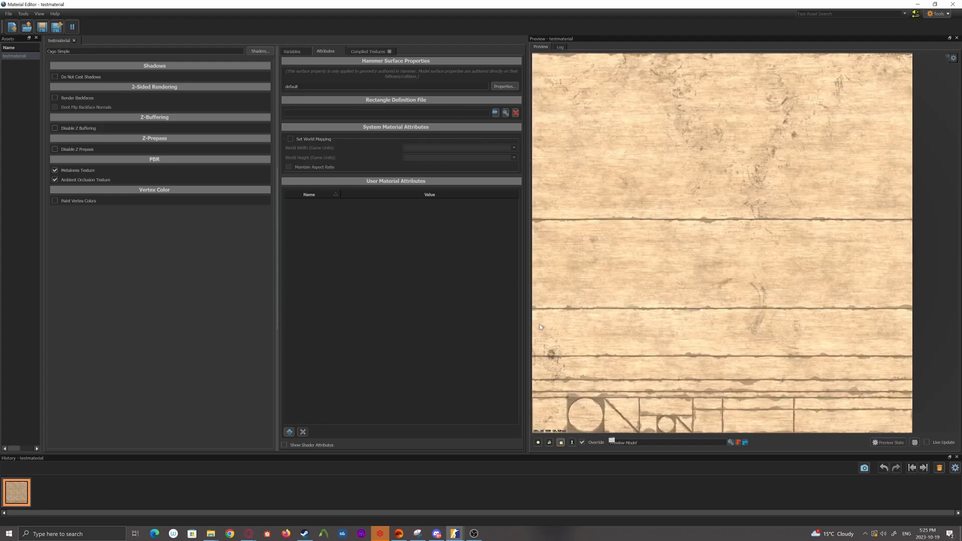
left_click(495, 112)
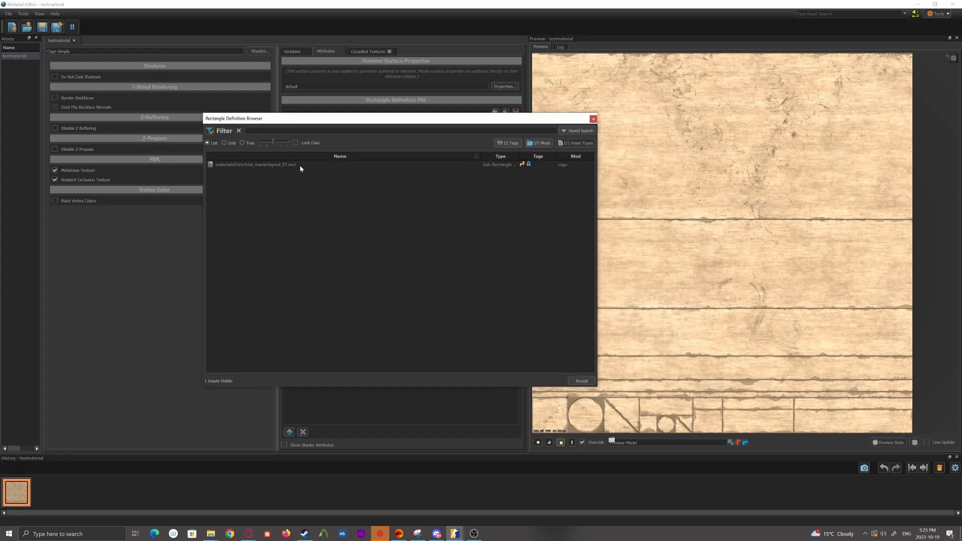
mouse_move(314, 171)
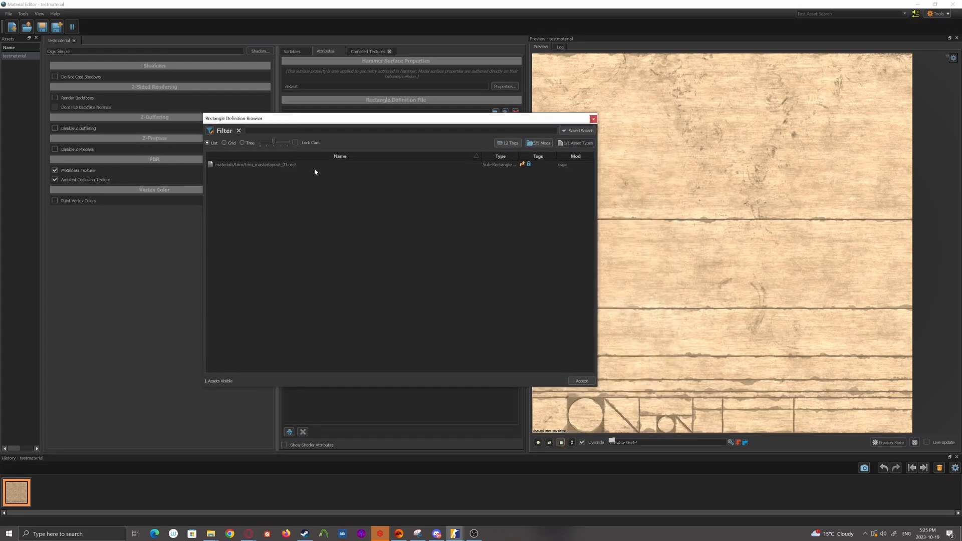
Accept trim_masterlayout_01.rect as the material's rectangle definition file.
left_click_drag(399, 118, 300, 92)
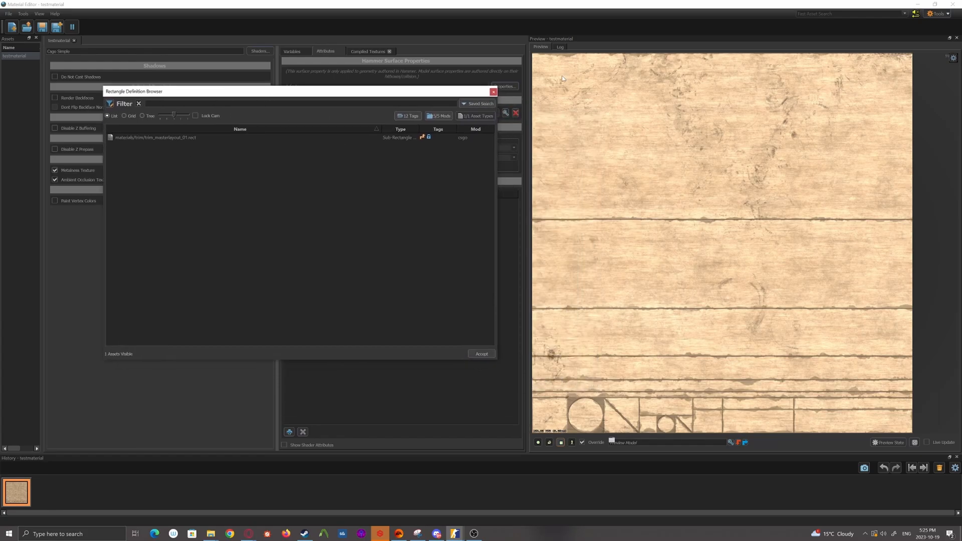
mouse_move(873, 72)
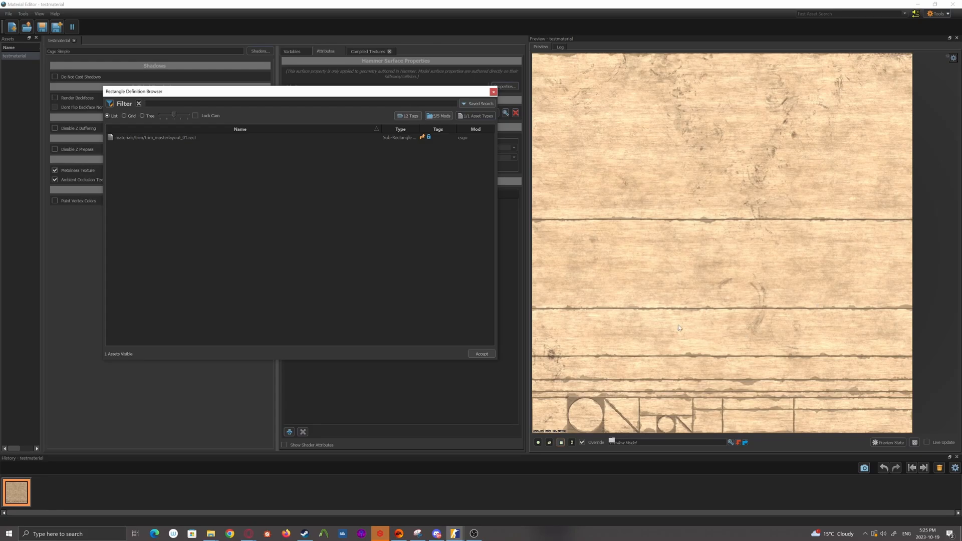
mouse_move(139, 138)
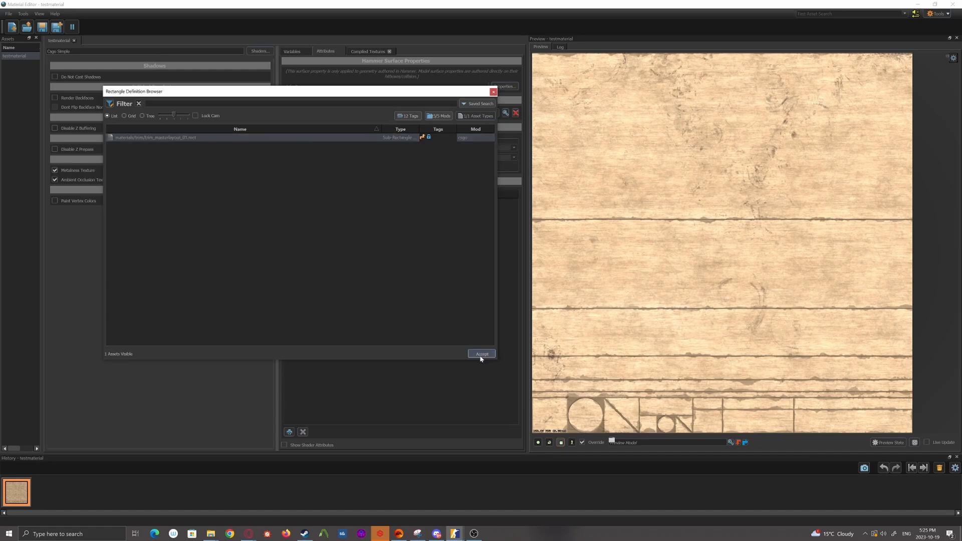
left_click(482, 355)
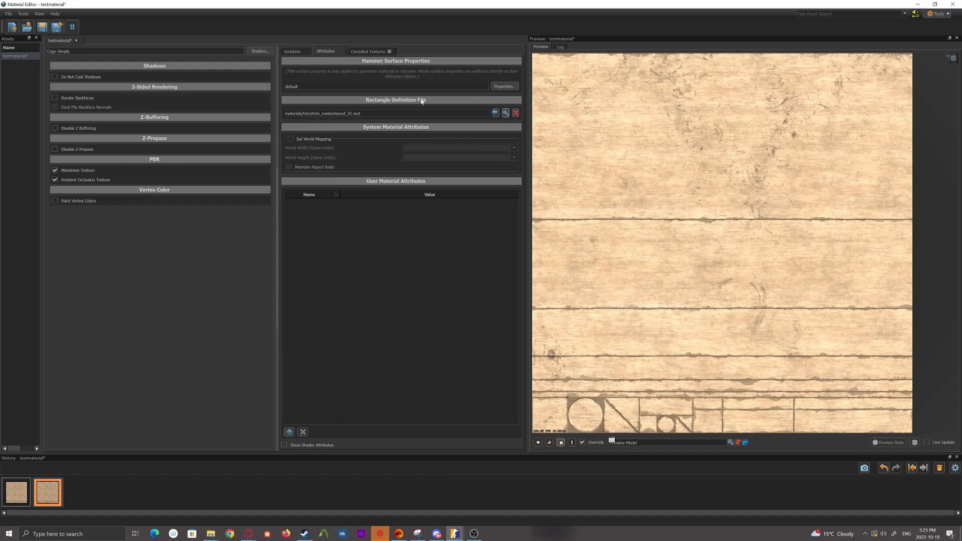
mouse_move(648, 218)
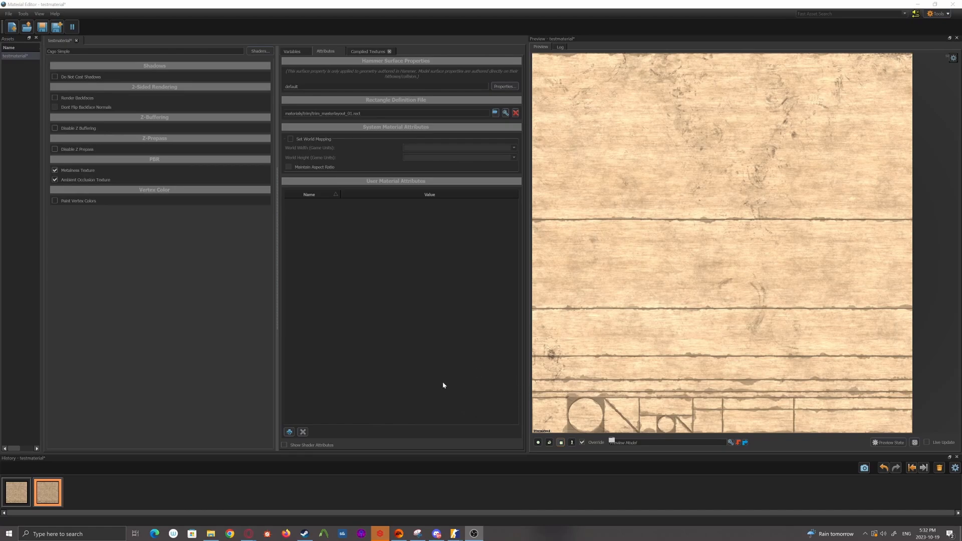
mouse_move(370, 411)
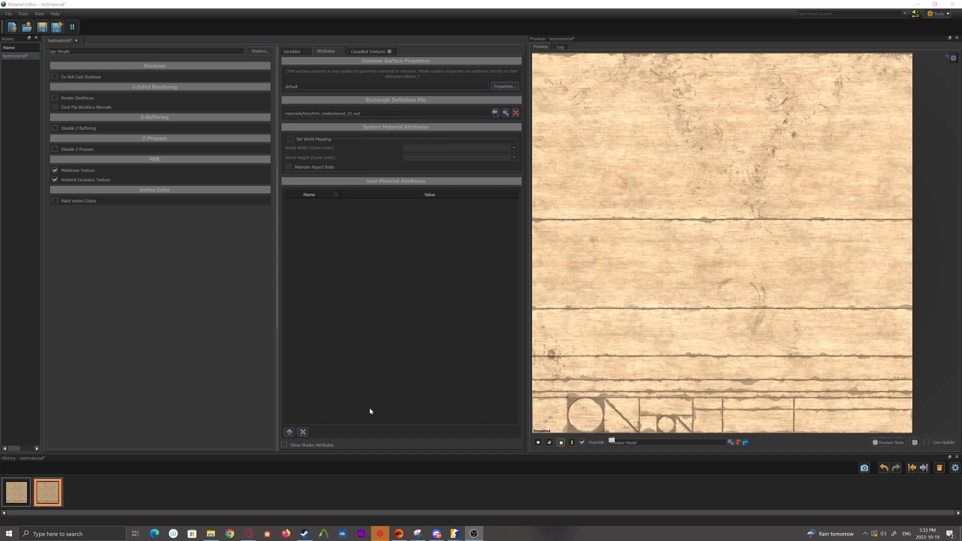
mouse_move(248, 455)
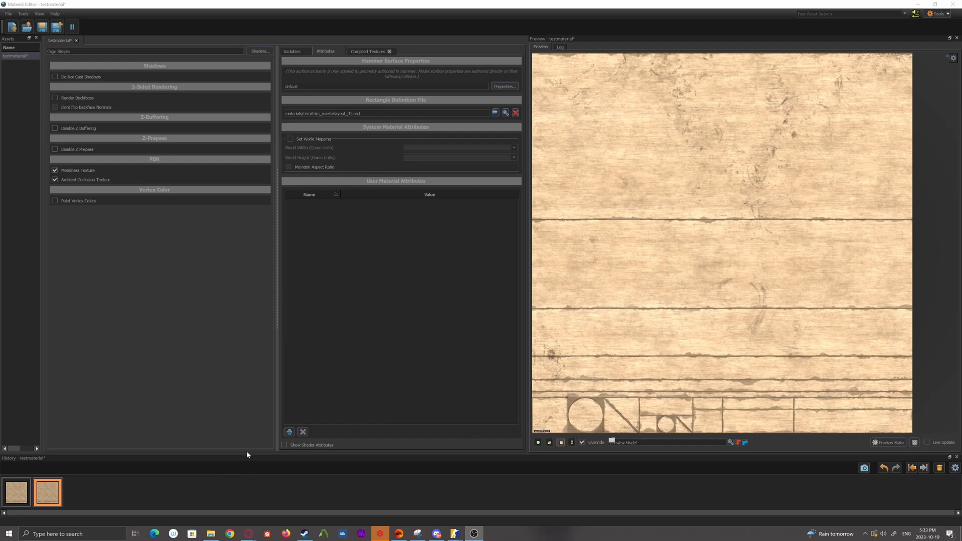
mouse_move(250, 470)
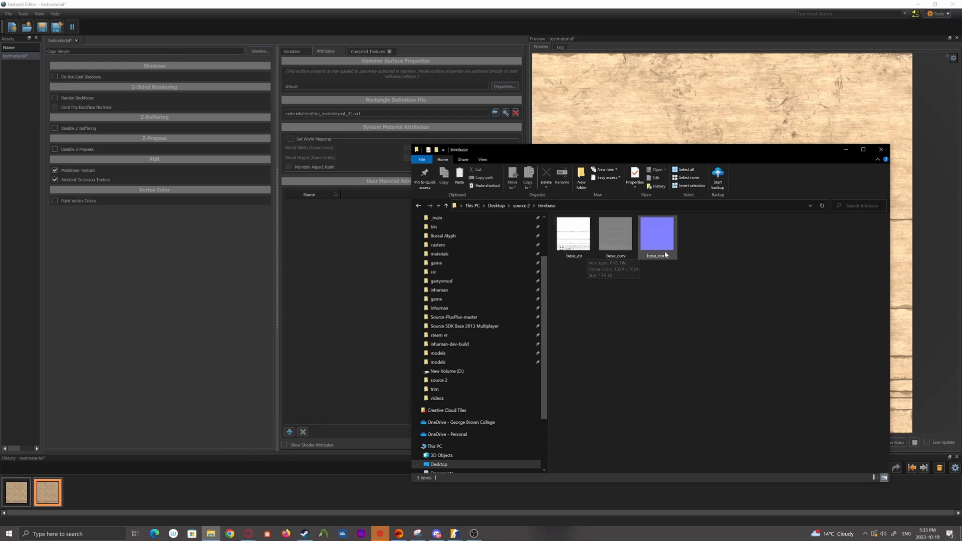
mouse_move(573, 238)
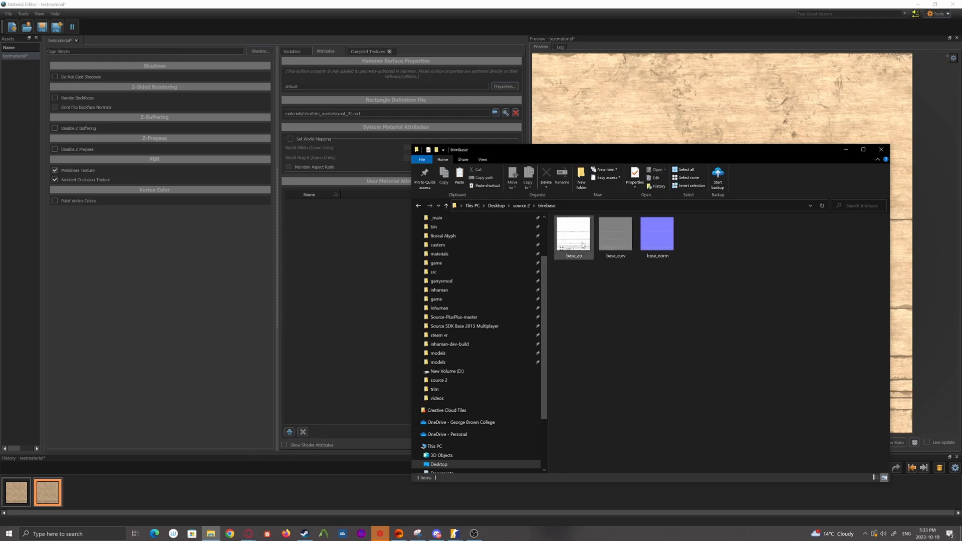
Open the base_ao texture from the trimbase folder.
double_click(657, 233)
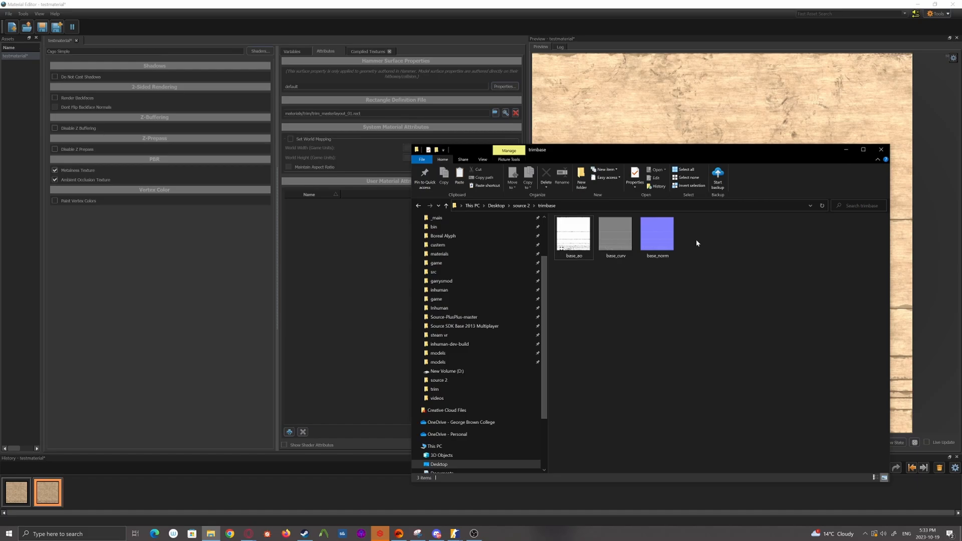
mouse_move(682, 254)
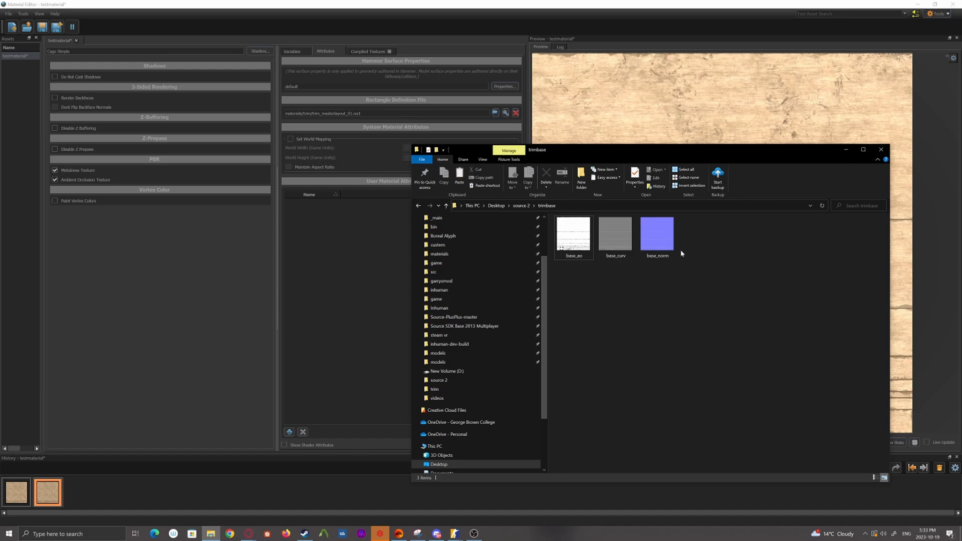
mouse_move(702, 246)
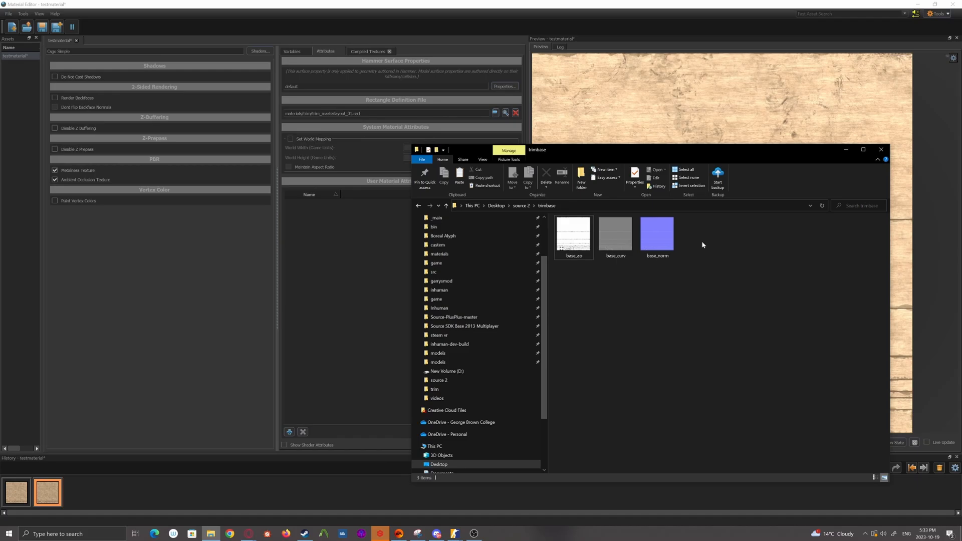
mouse_move(703, 244)
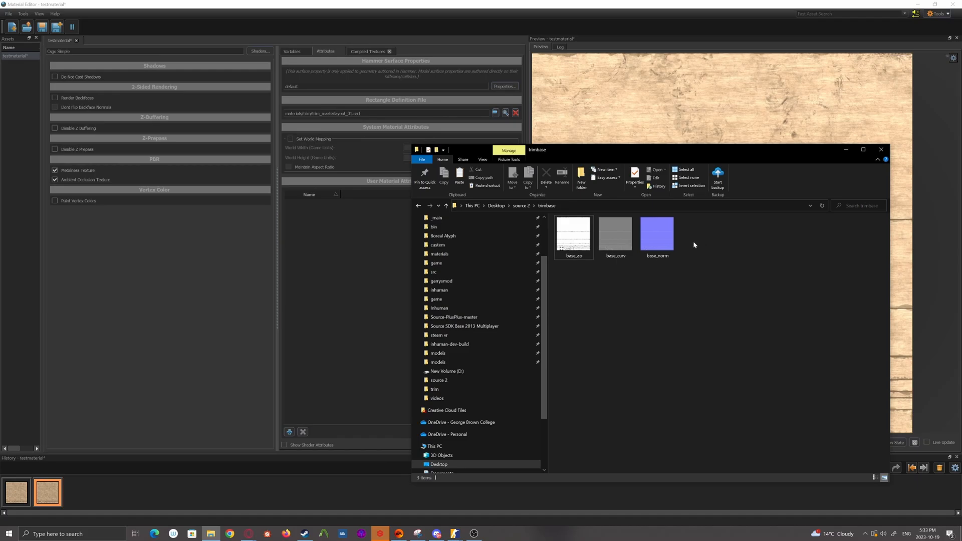